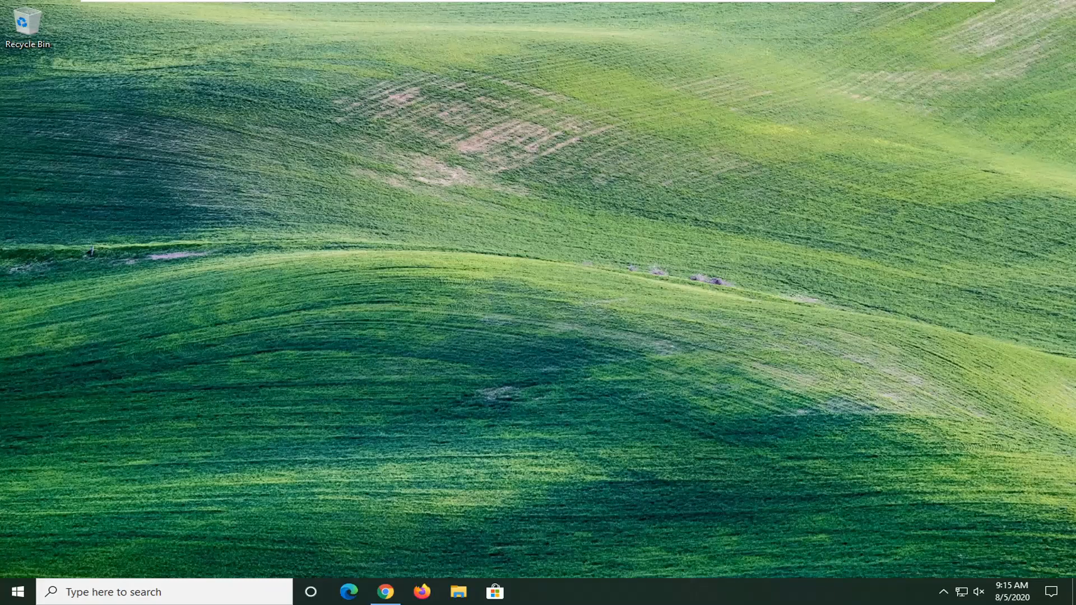
- Search the Start menu for "device manager" to bring up Device Manager as best match
click(17, 590)
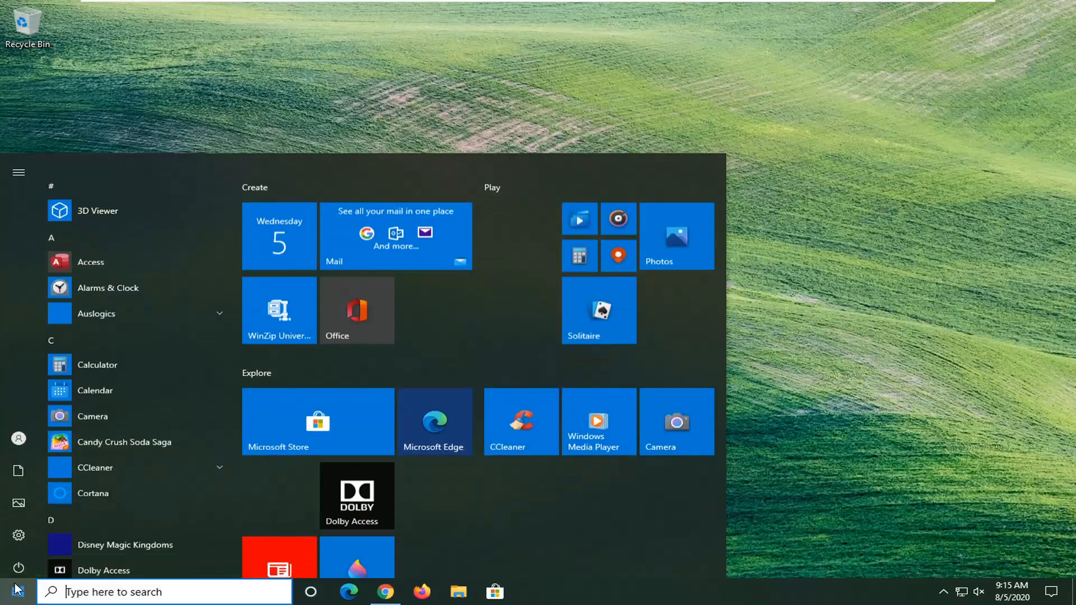
text(device ma)
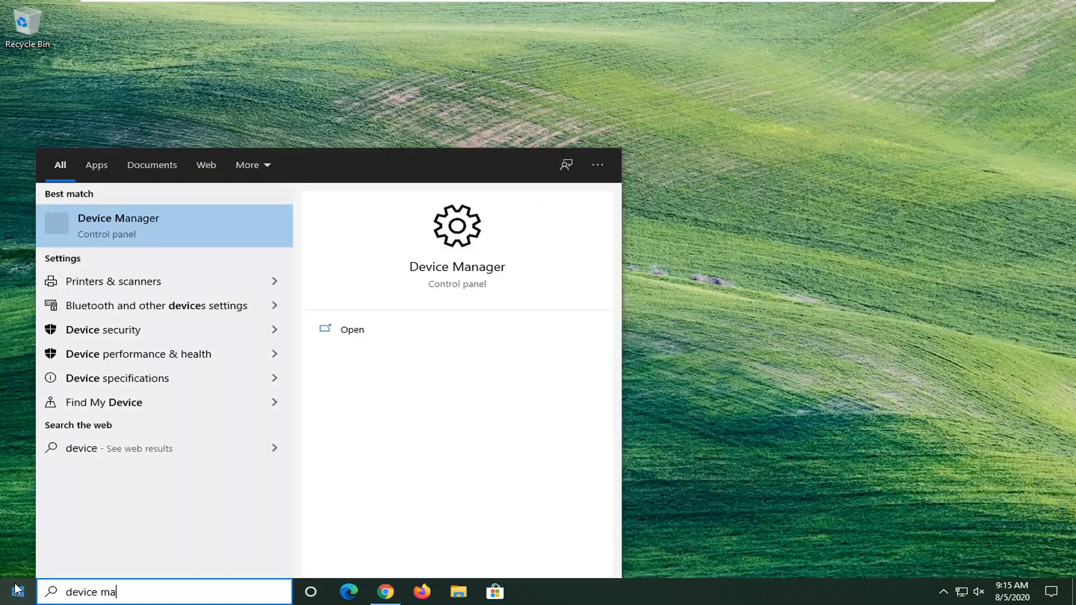
text(nager)
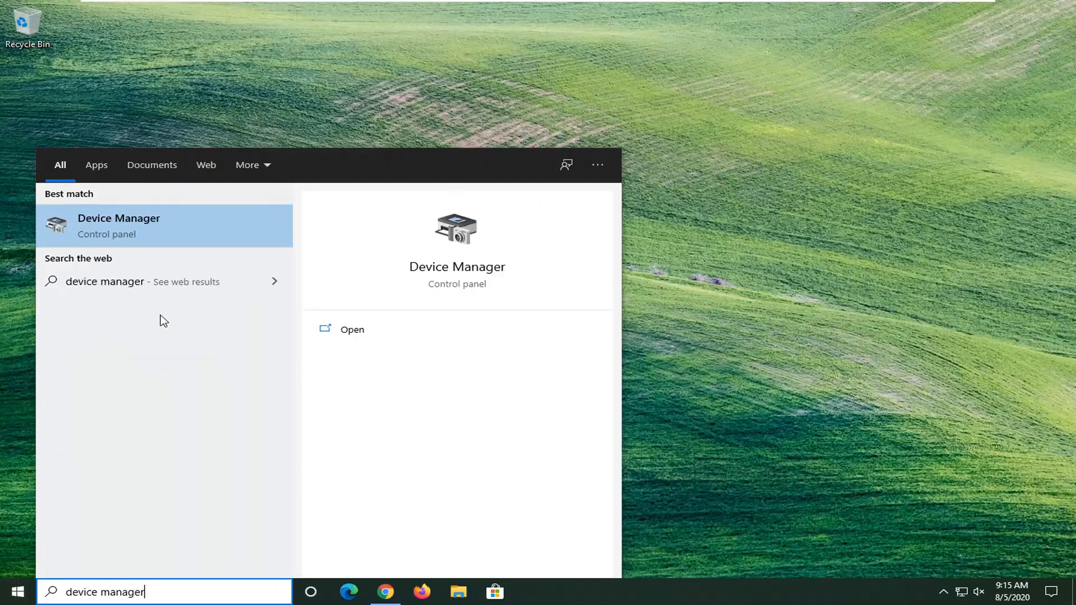
mouse_move(150, 227)
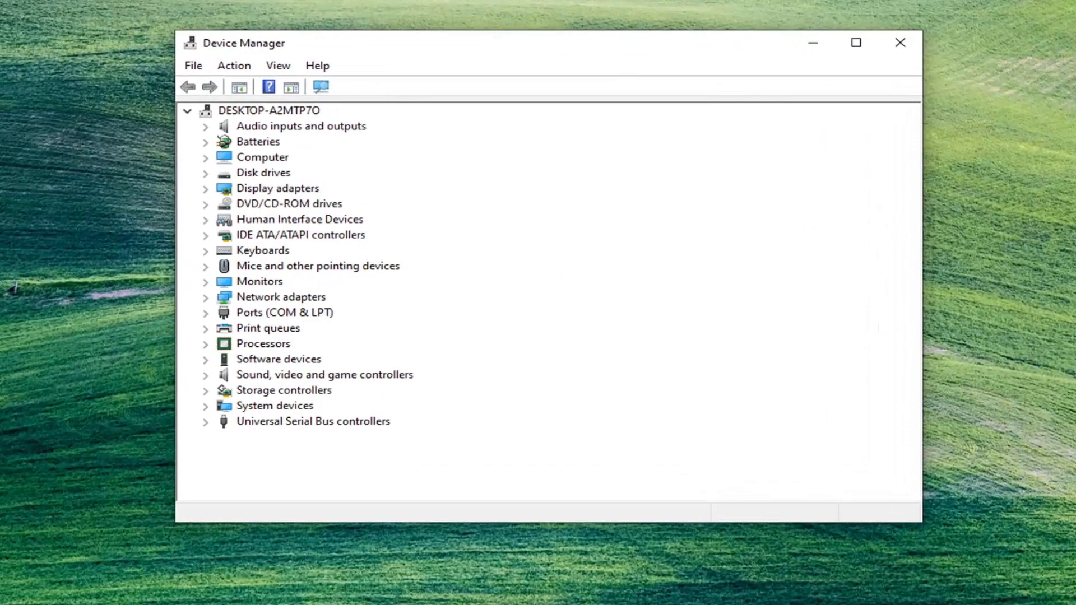
mouse_move(268, 430)
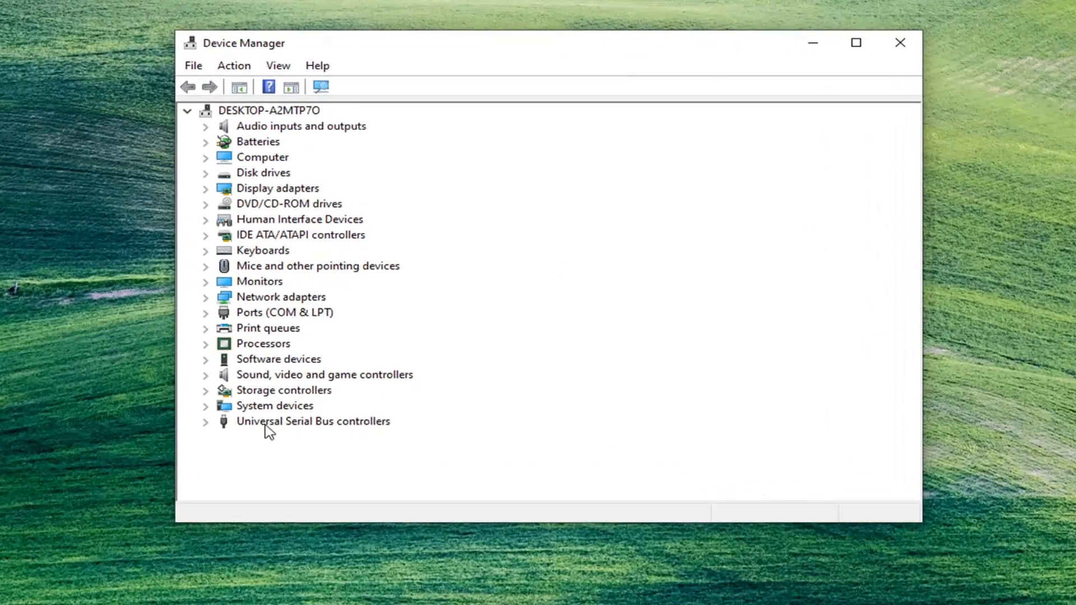
mouse_move(301, 432)
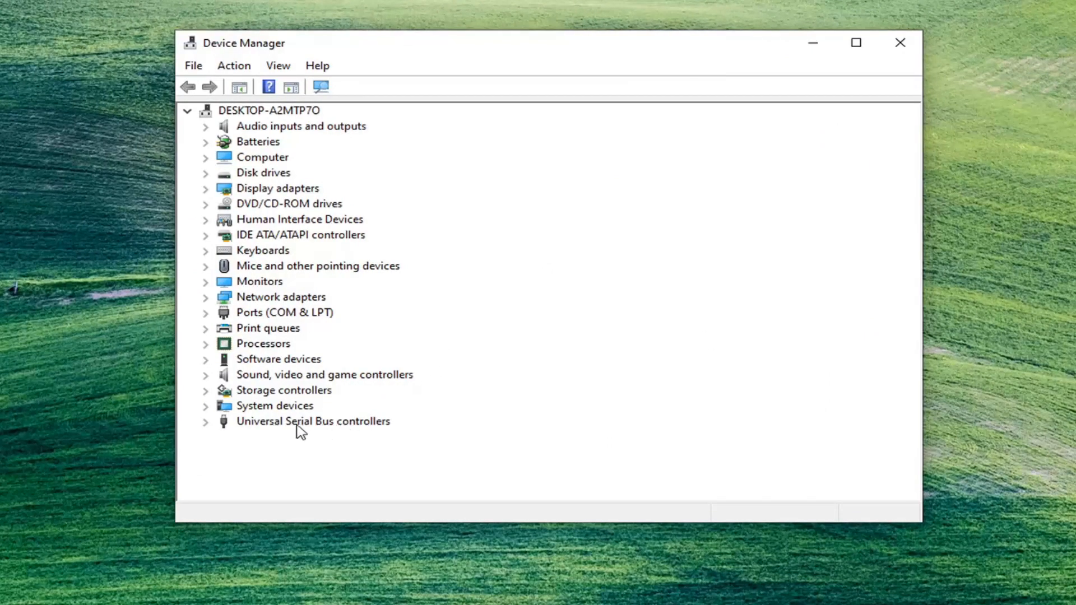
- Expand the Universal Serial Bus controllers category to list its USB hubs and host controllers
click(206, 422)
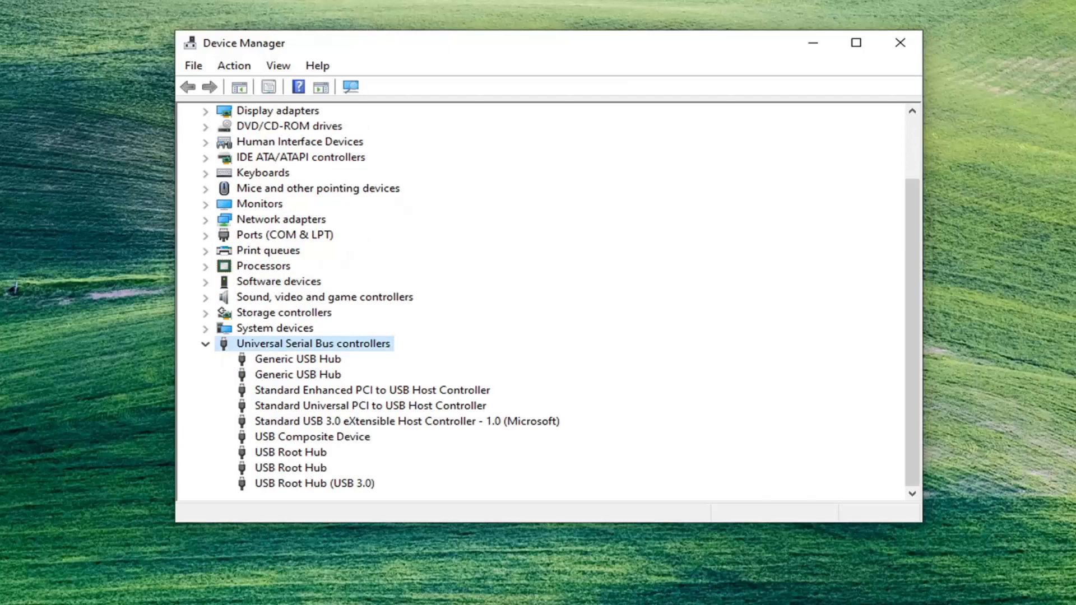
mouse_move(247, 479)
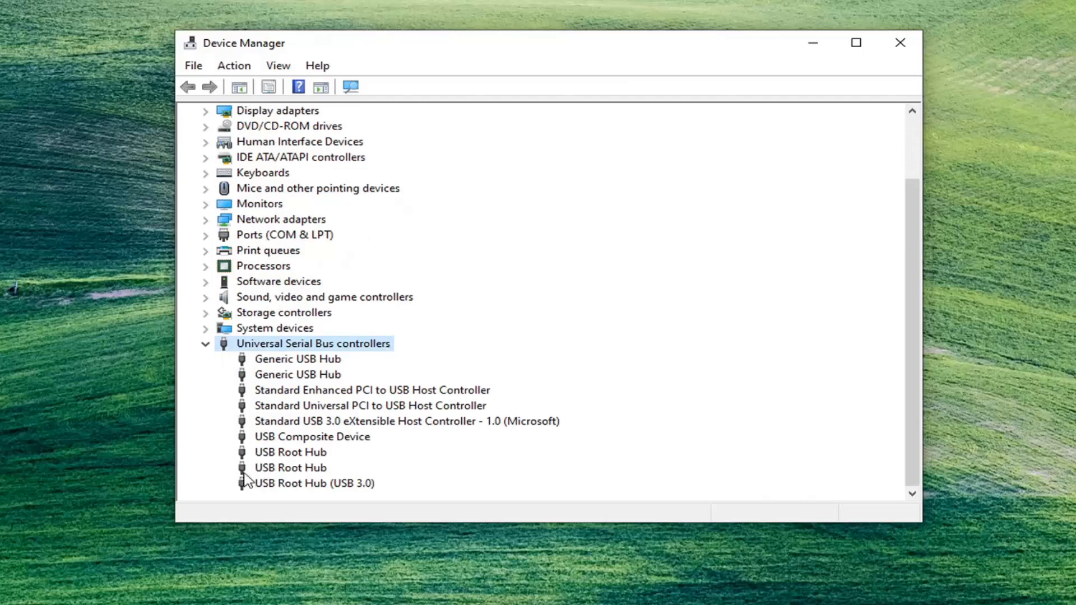
mouse_move(353, 432)
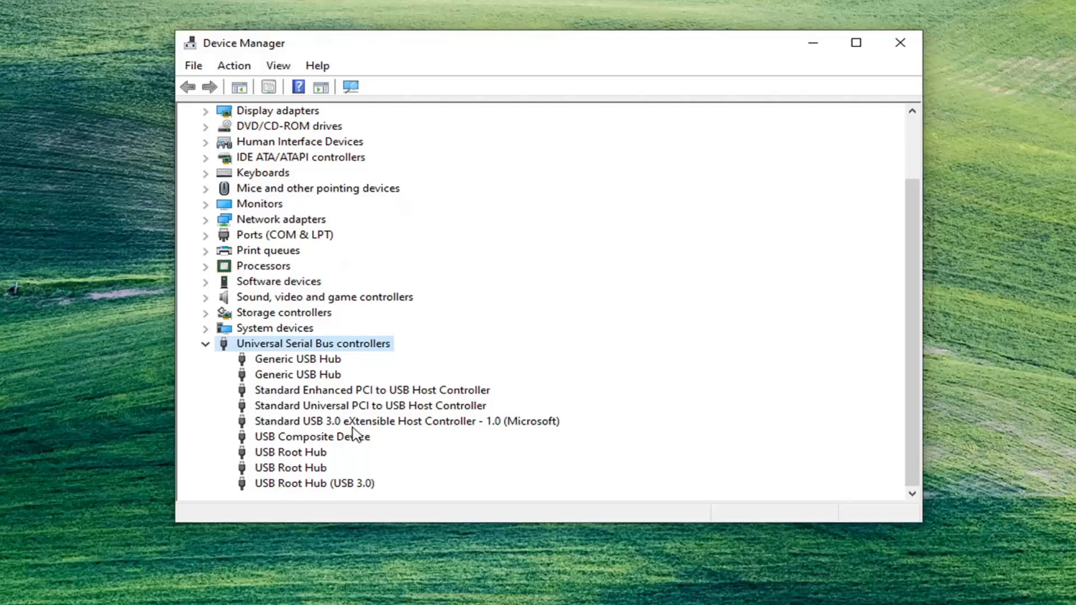
mouse_move(371, 418)
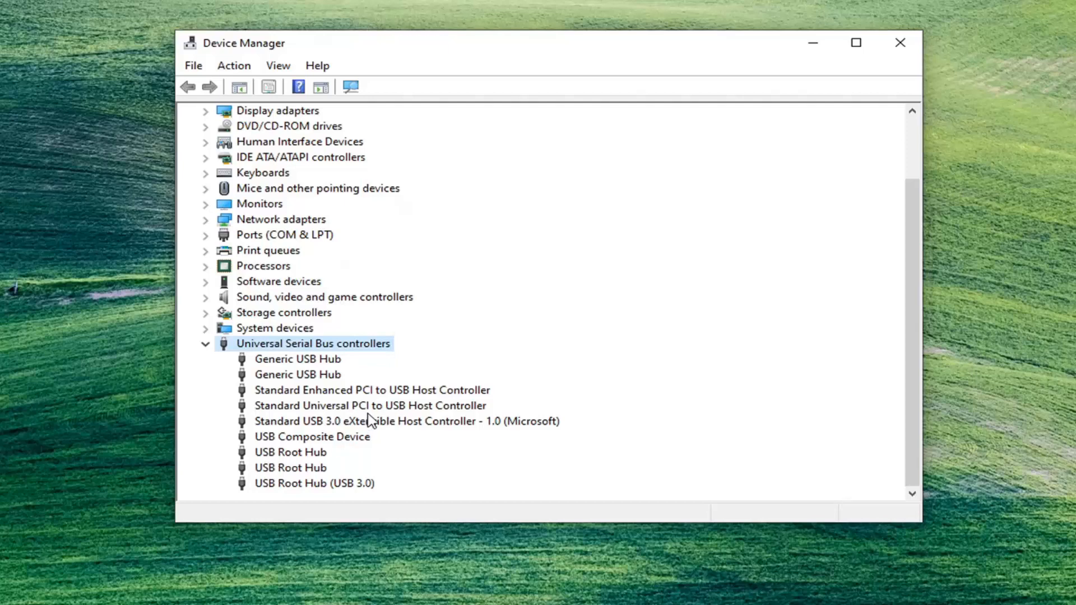
mouse_move(374, 417)
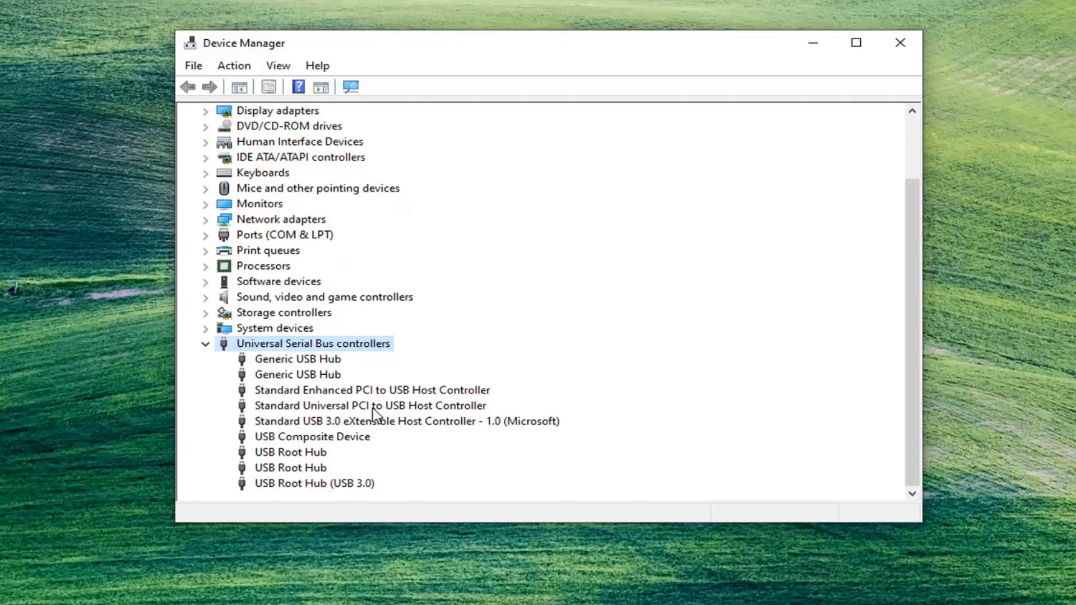
mouse_move(317, 374)
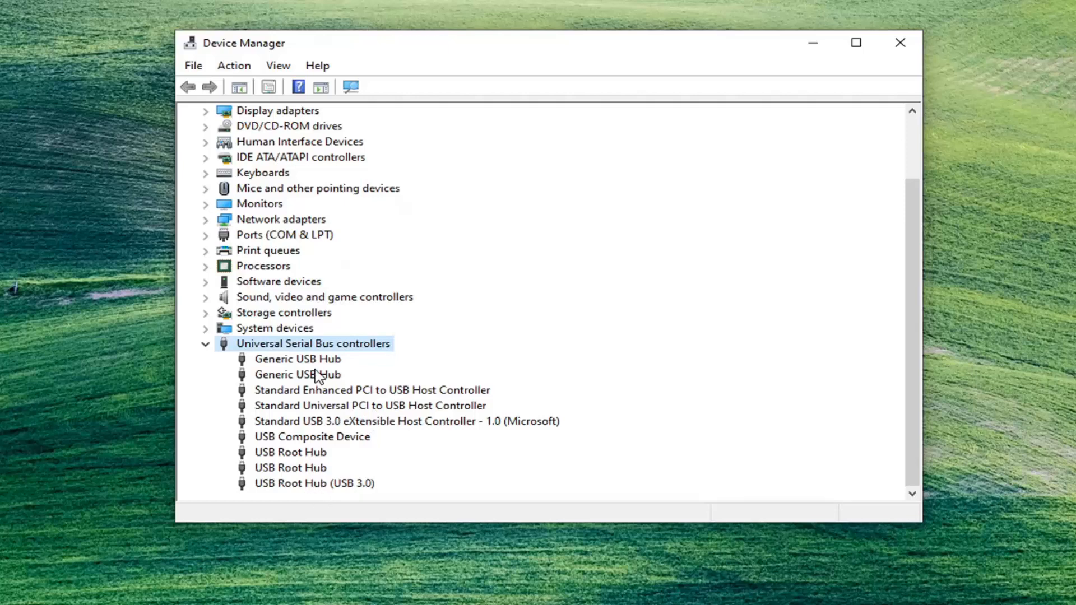
mouse_move(336, 410)
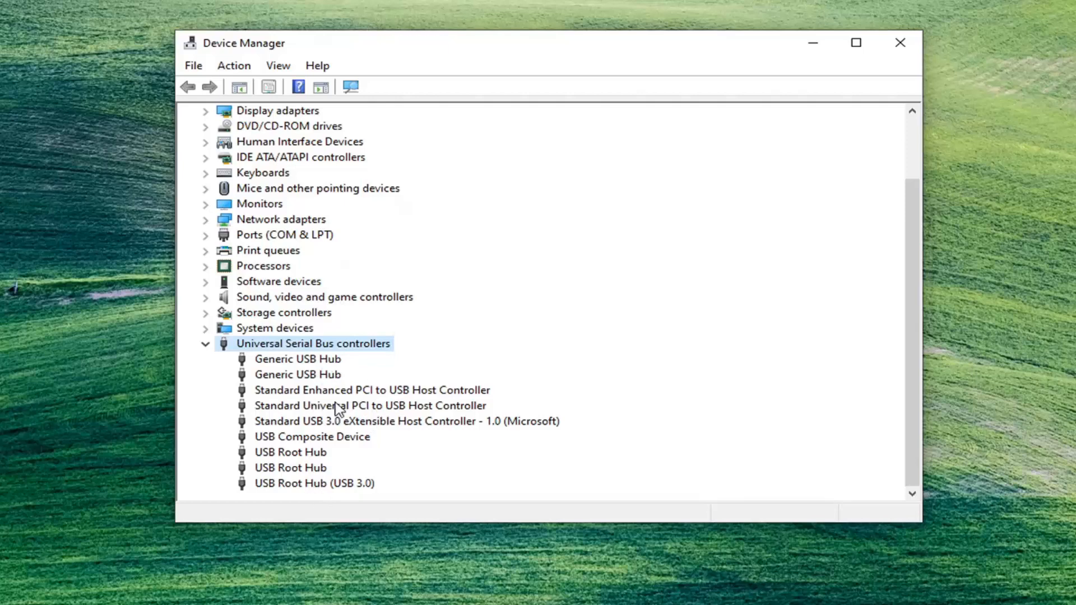
mouse_move(521, 430)
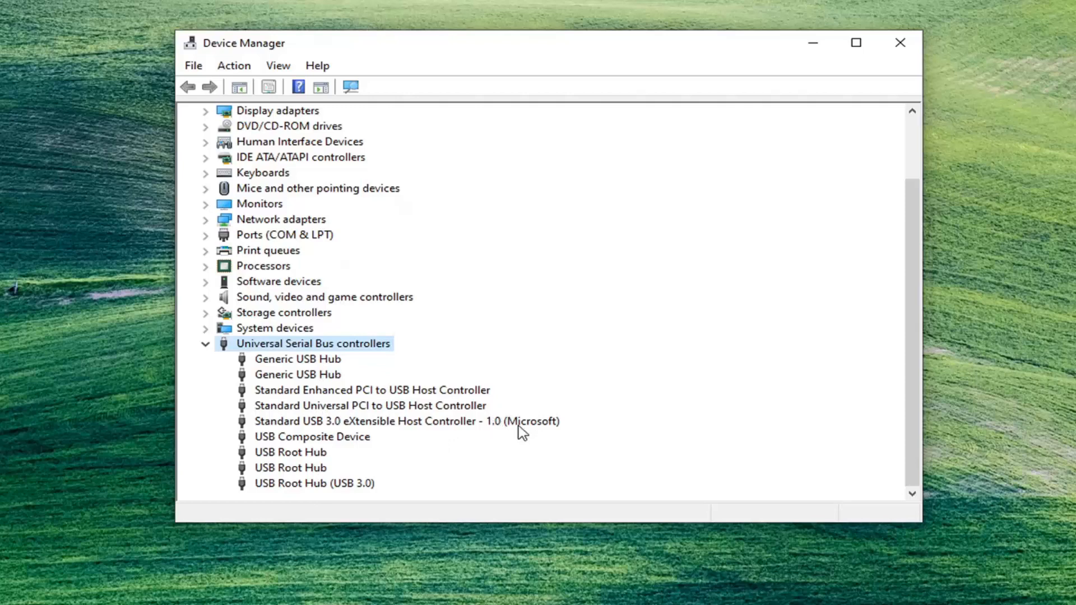
mouse_move(530, 482)
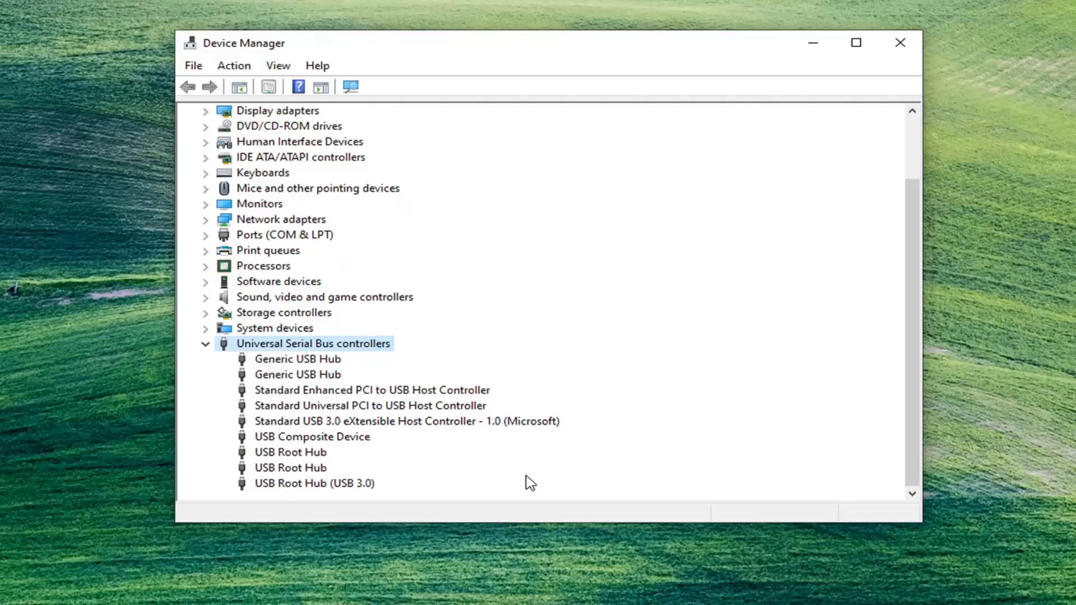
mouse_move(523, 523)
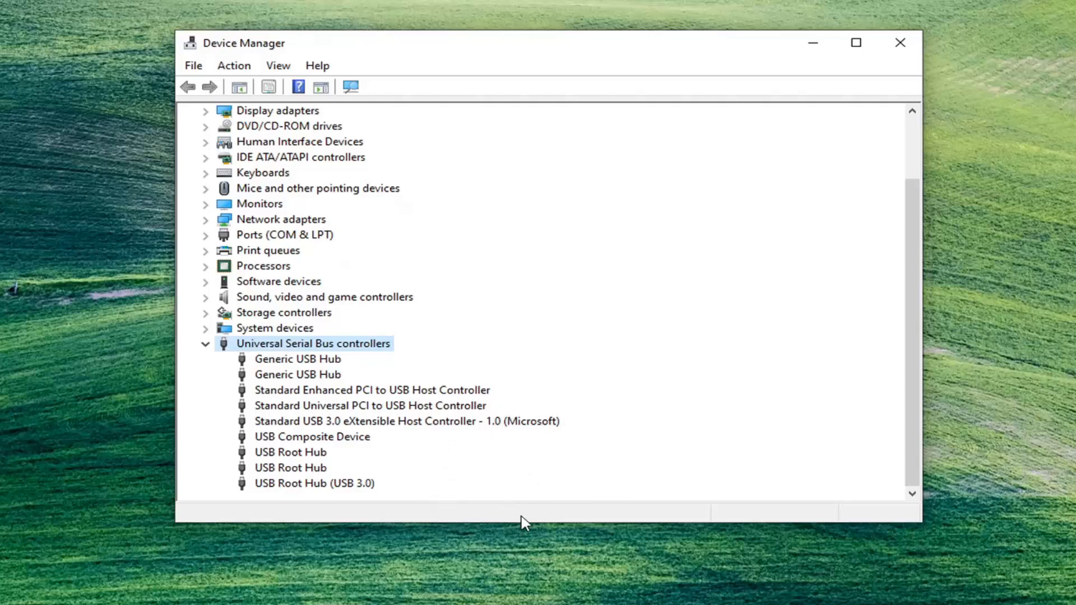
right_click(371, 390)
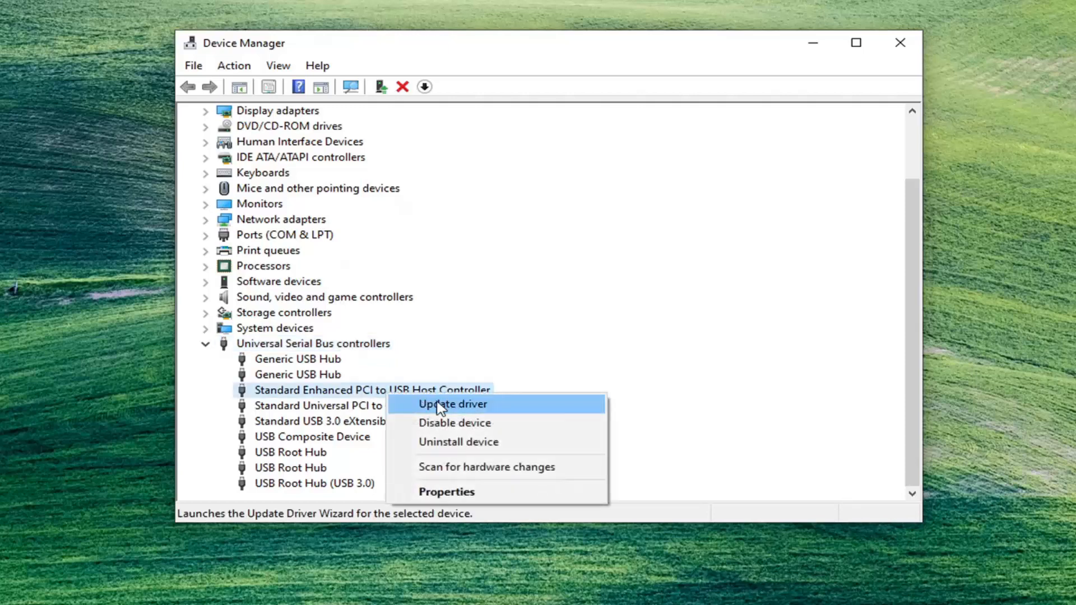
mouse_move(316, 398)
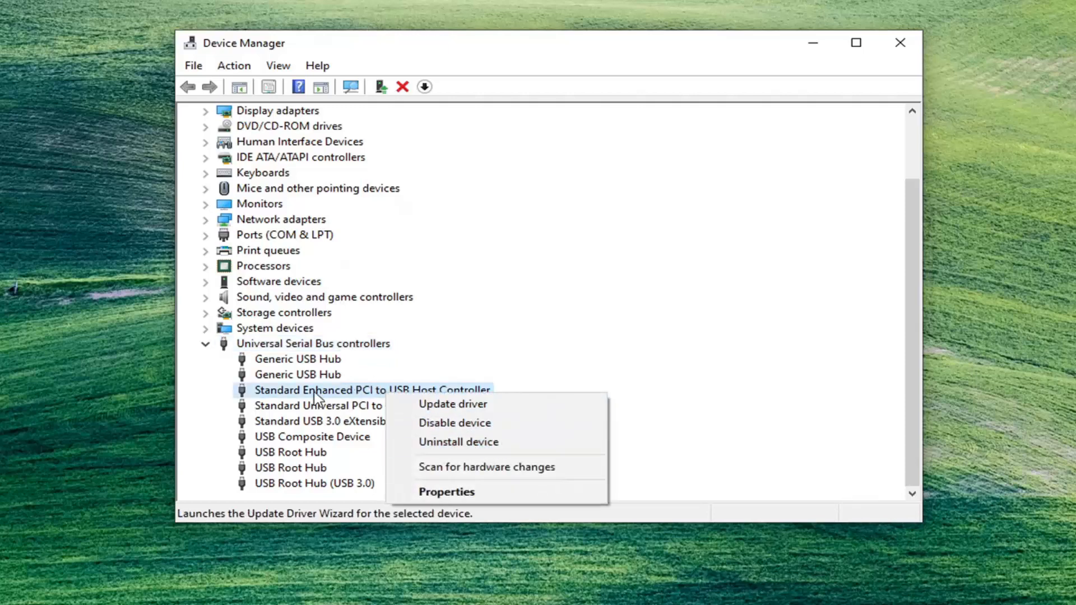
click(297, 358)
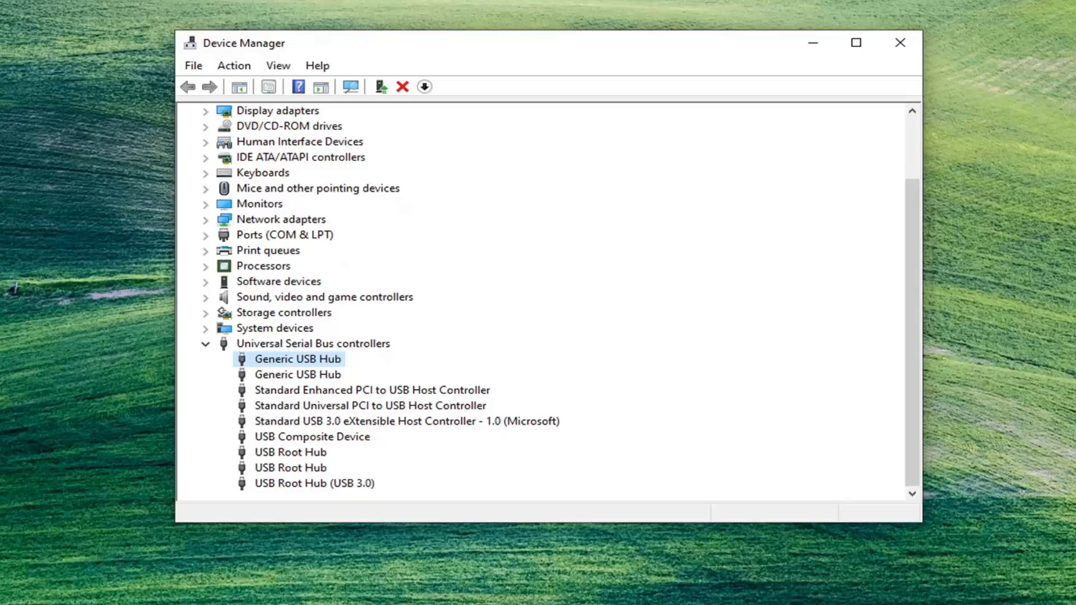
mouse_move(306, 369)
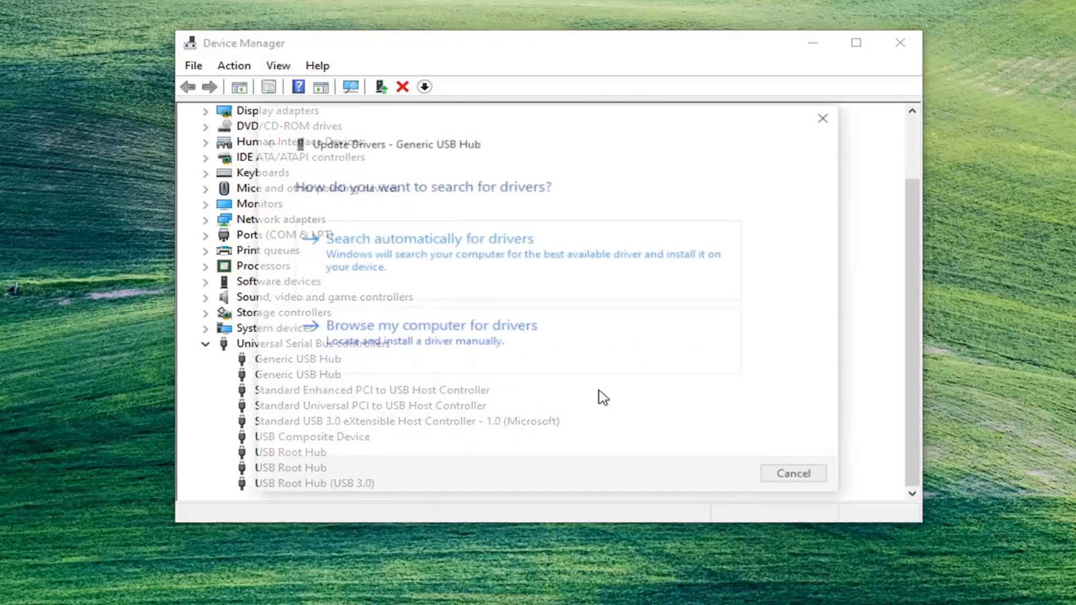
- Have Windows search automatically for a Generic USB Hub driver and dismiss the already-installed report
click(429, 239)
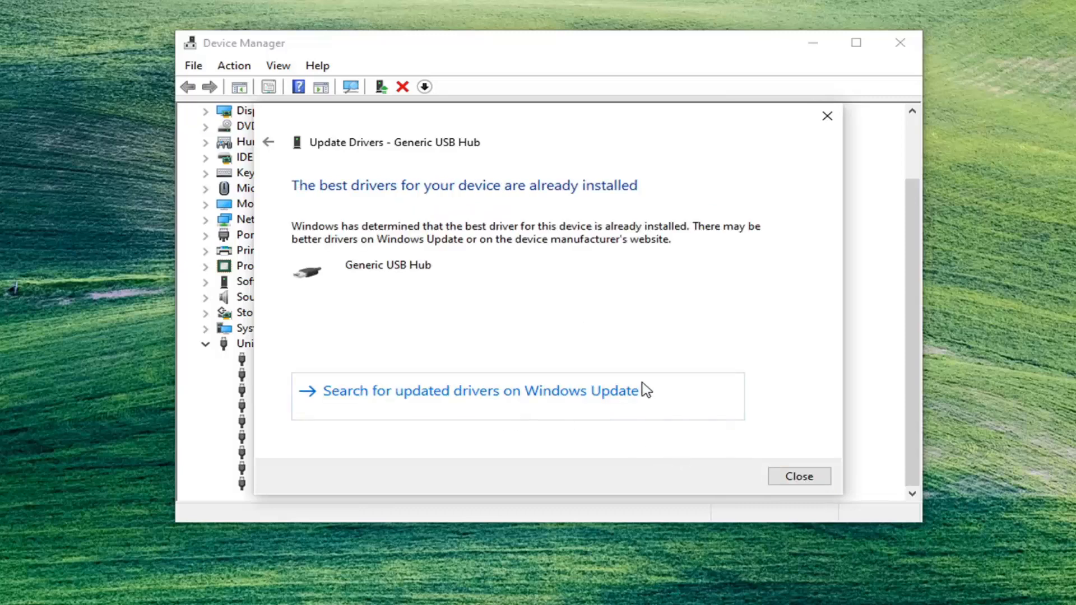
click(797, 476)
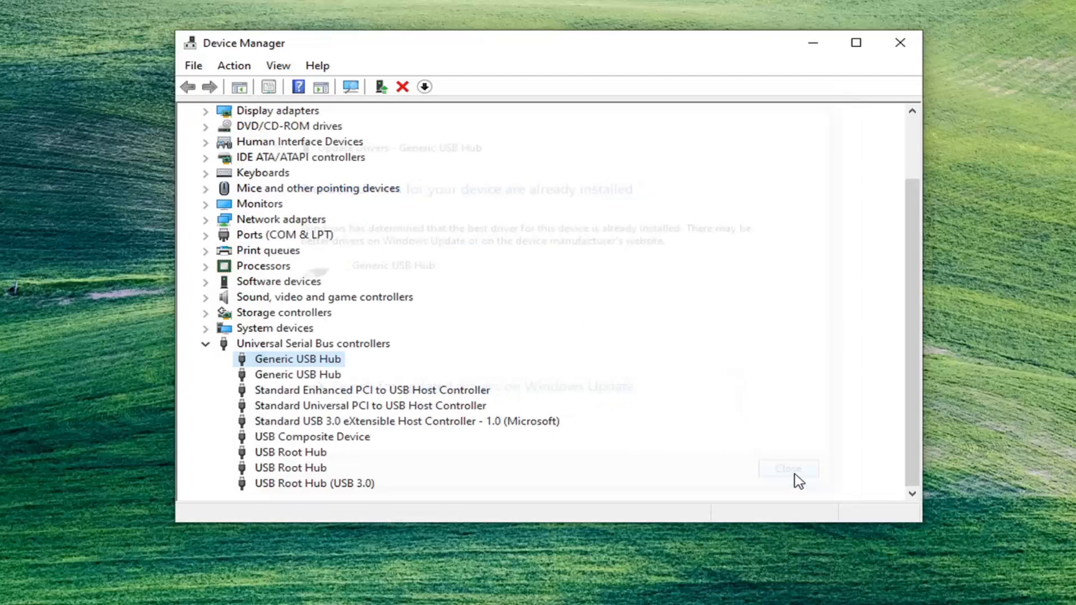
- Reinstall the Generic USB Hub driver from the compatible list and dismiss the success confirmation
right_click(297, 359)
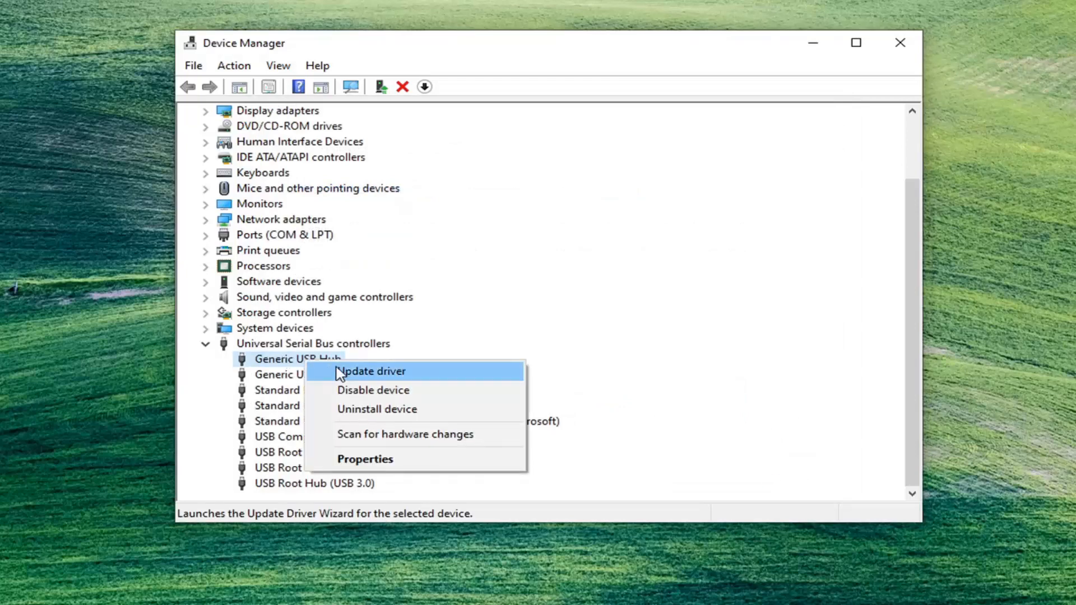
click(372, 371)
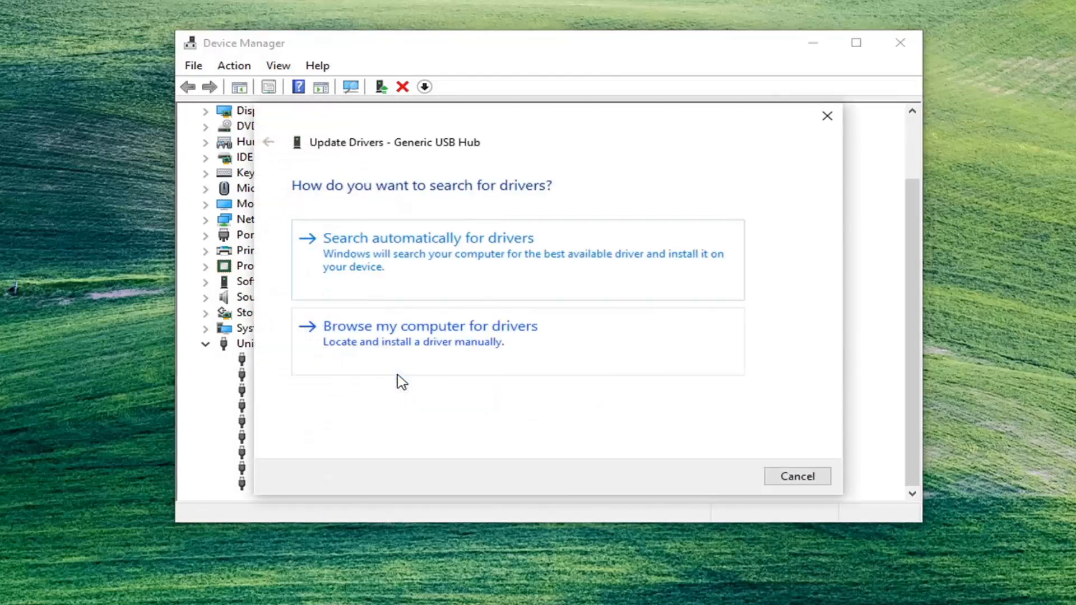
click(429, 325)
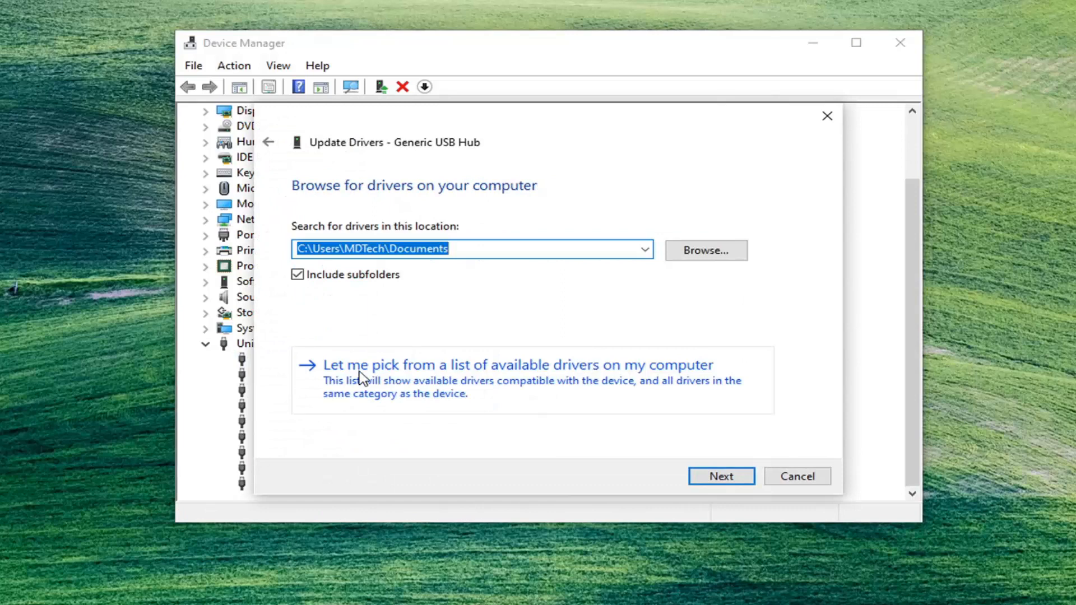
mouse_move(606, 391)
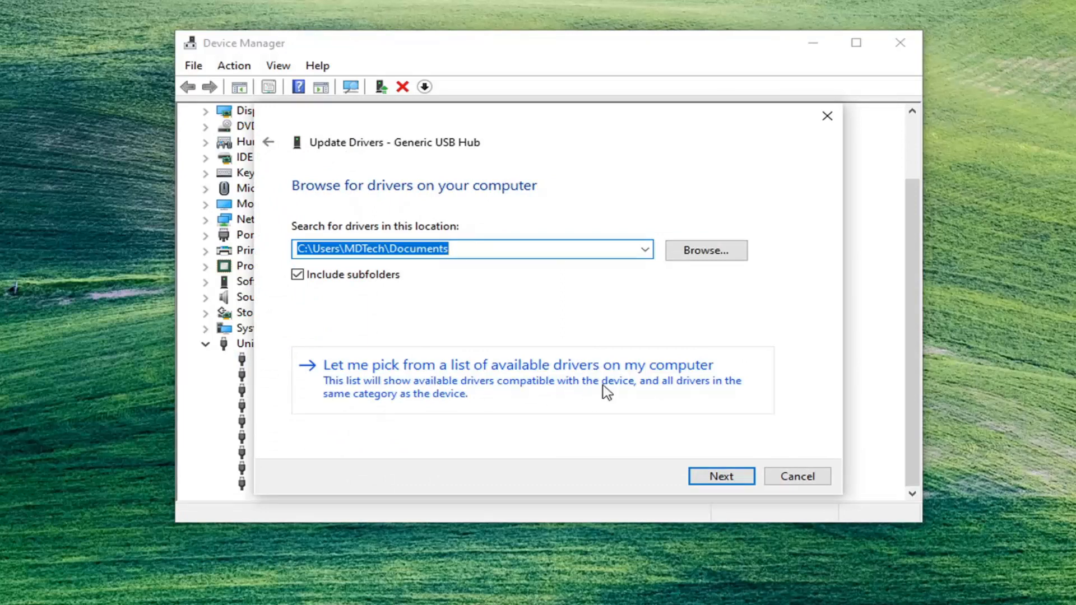
click(518, 364)
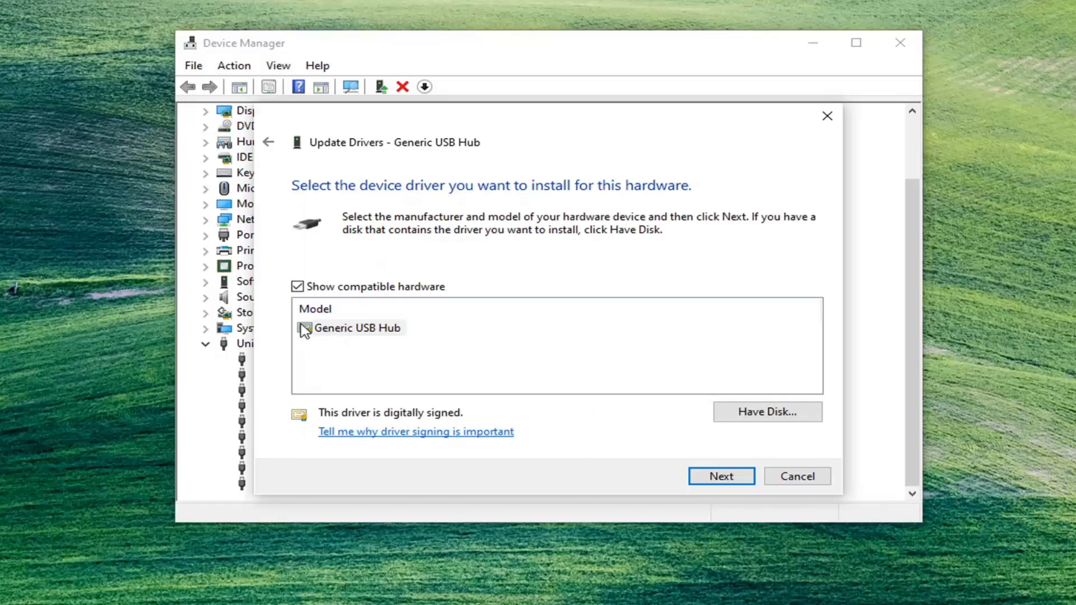
mouse_move(698, 512)
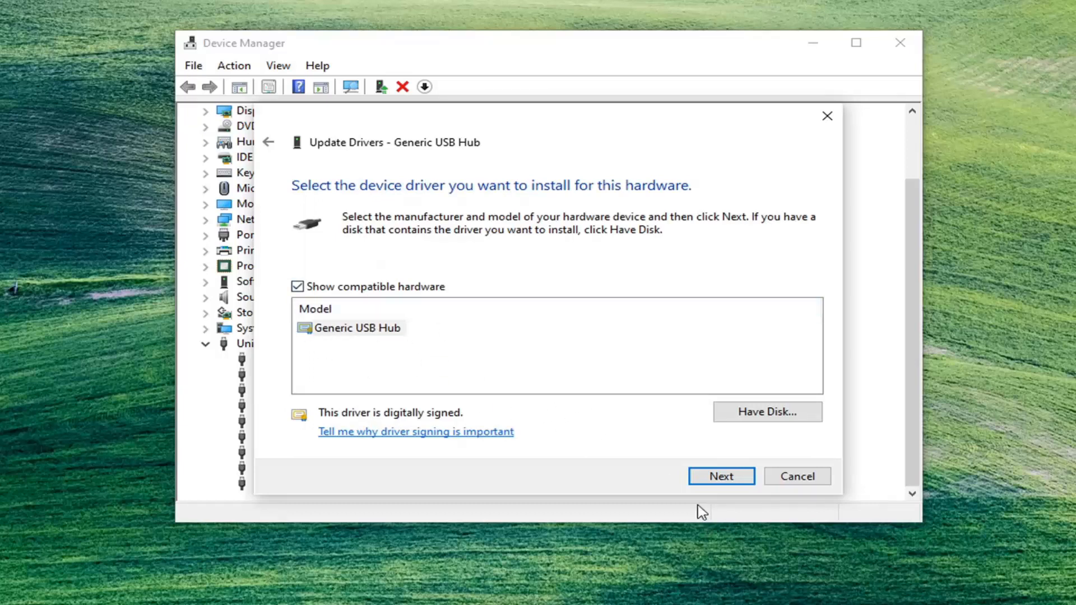
click(721, 476)
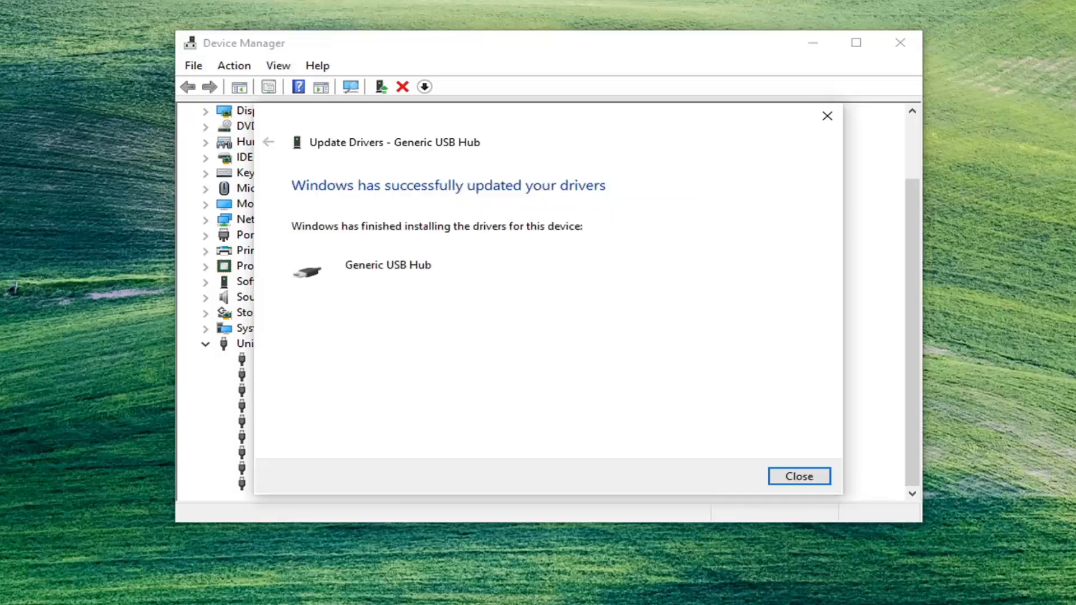
mouse_move(848, 479)
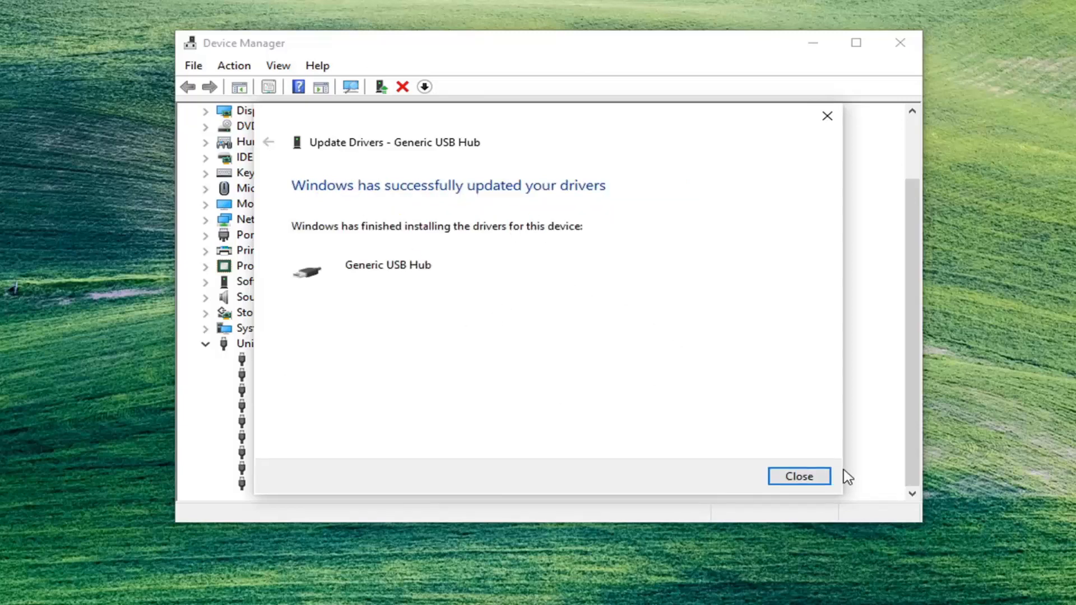
click(798, 476)
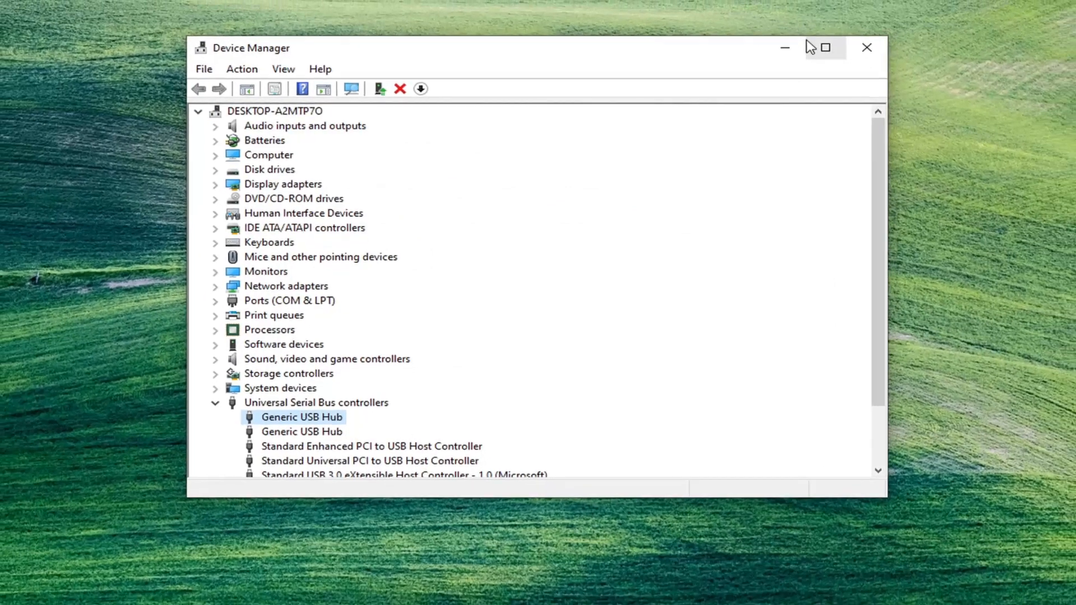
- Close Device Manager, leaving the Windows desktop showing
click(866, 47)
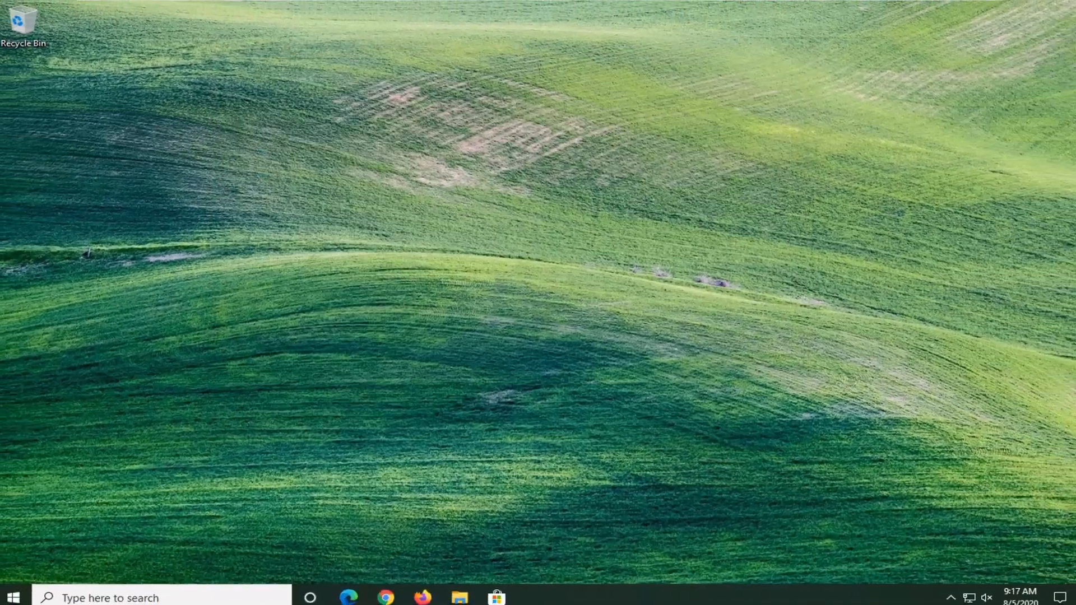